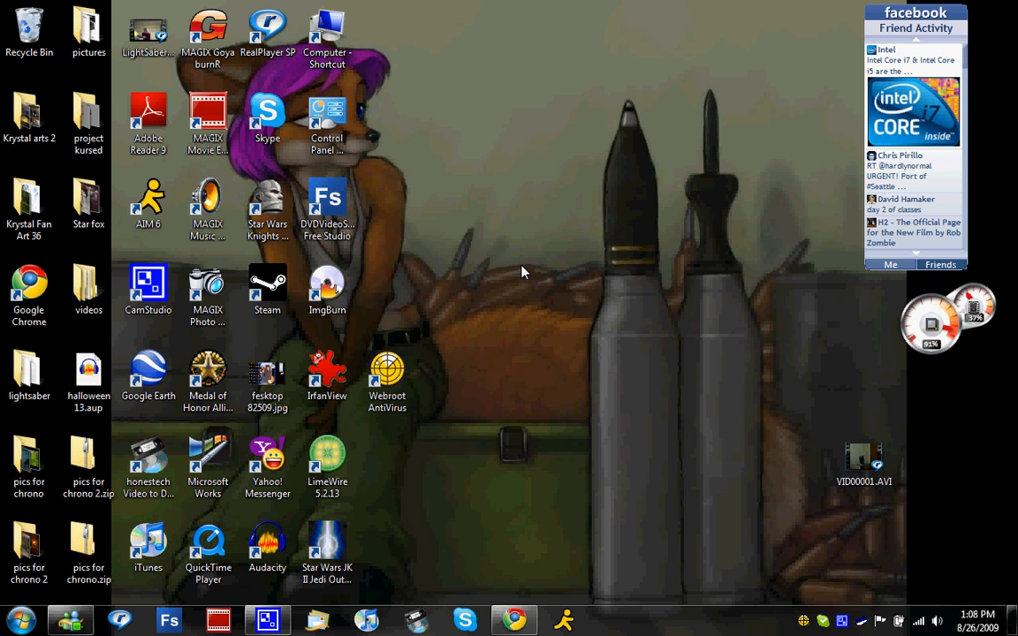
pyautogui.moveTo(95, 248)
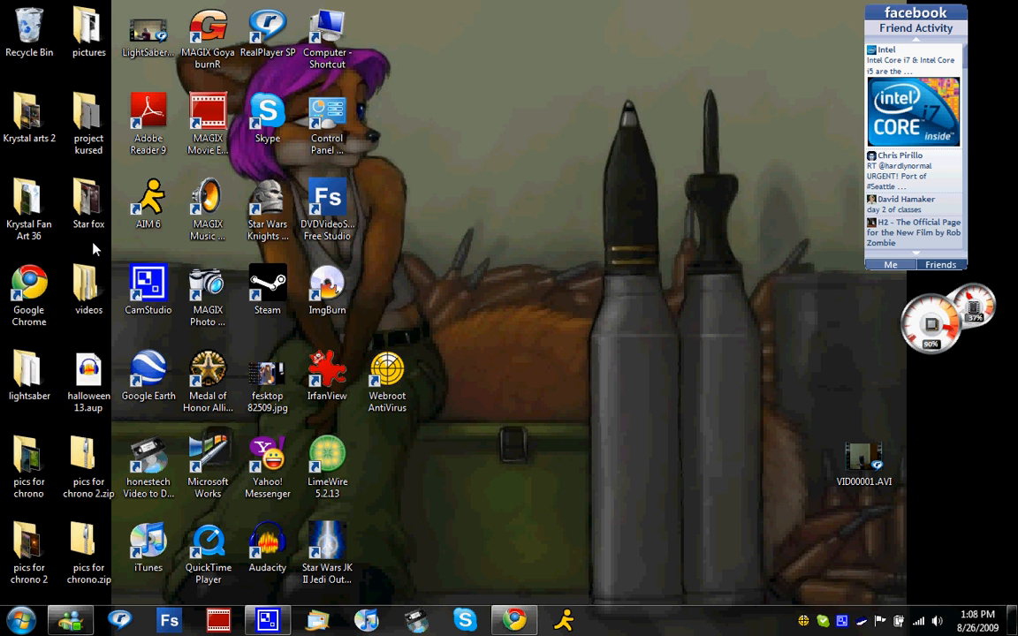
# Step: Navigate from the desktop into the lightsaber folder and then the LSMaker folder
pyautogui.click(89, 464)
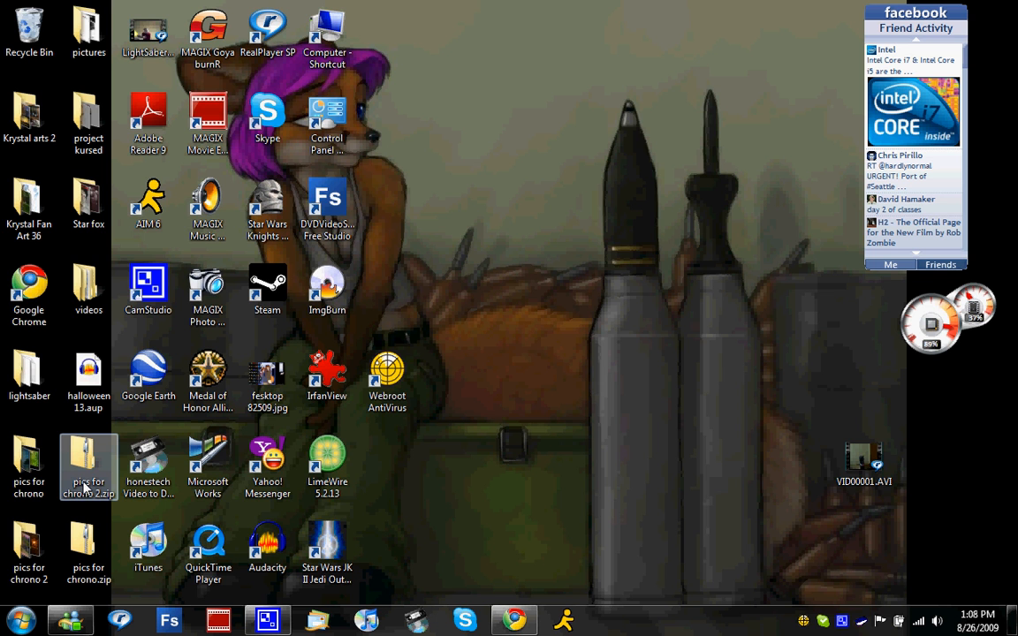
pyautogui.moveTo(57, 397)
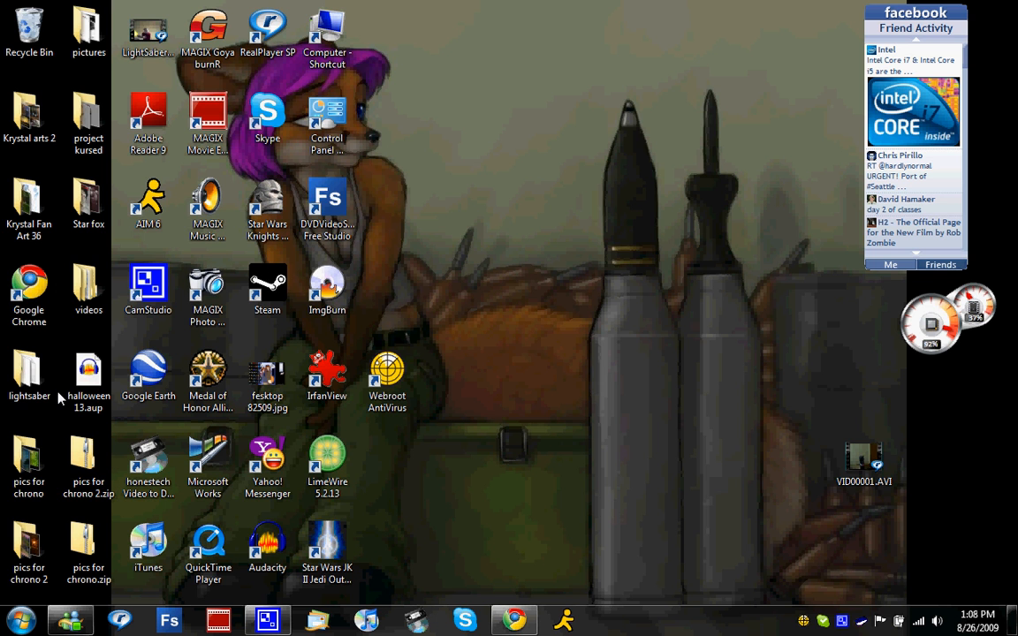
pyautogui.click(29, 370)
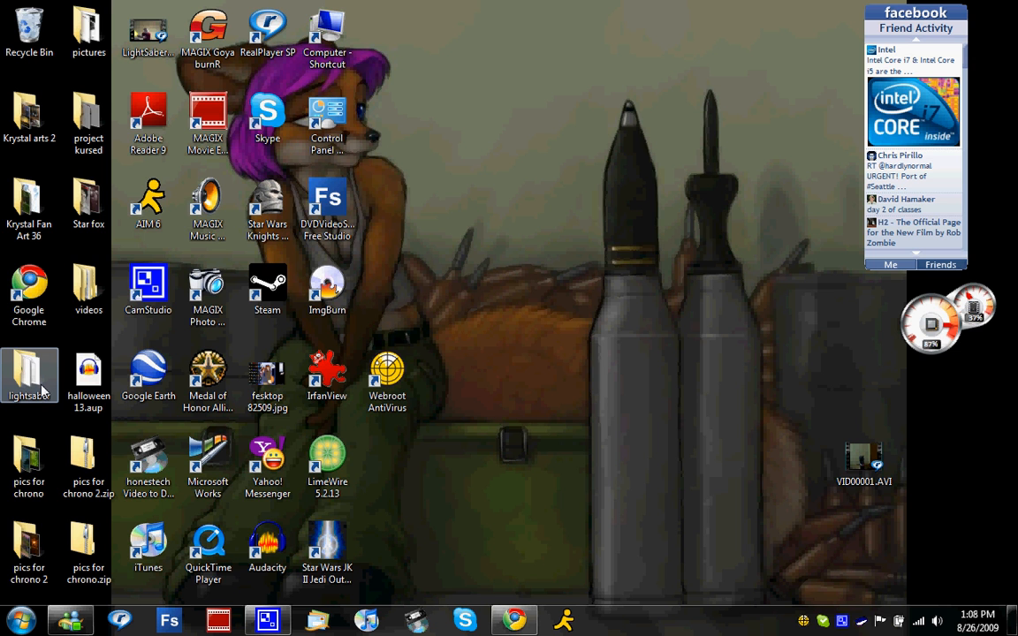
pyautogui.doubleClick(28, 371)
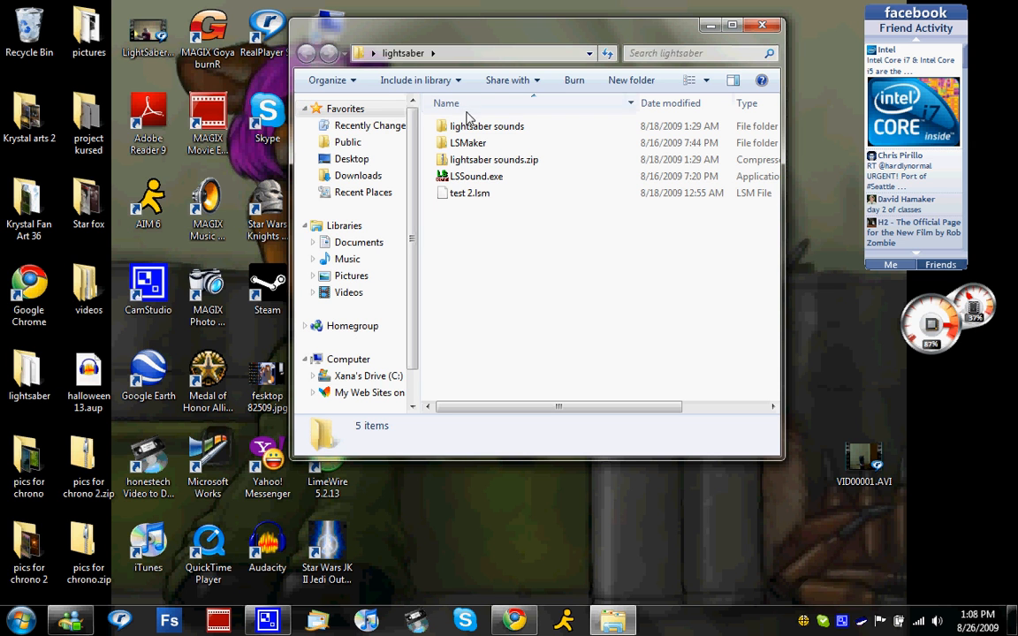
pyautogui.click(467, 141)
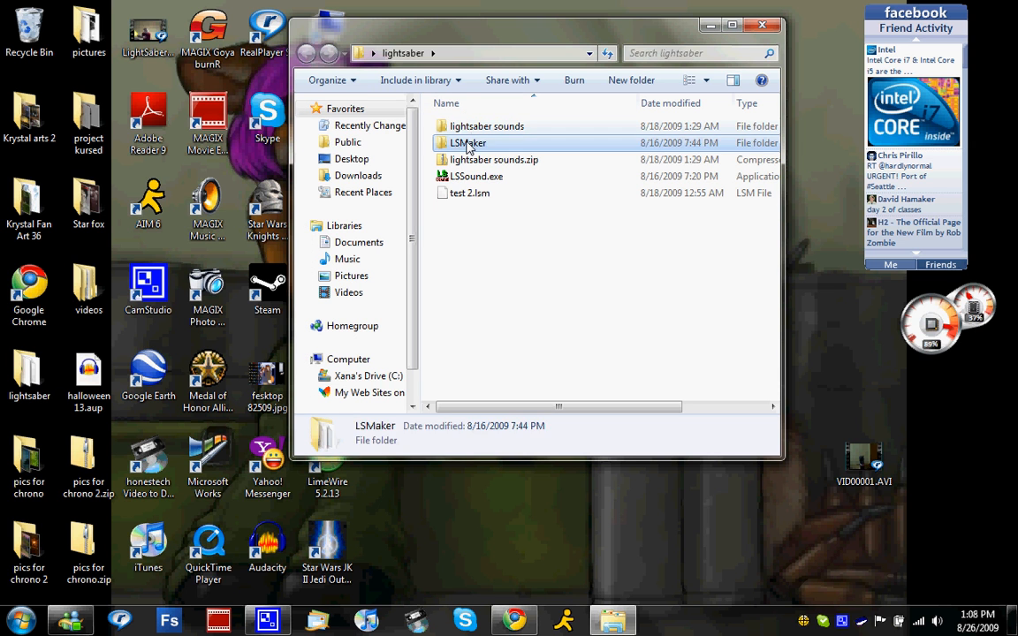
pyautogui.doubleClick(467, 141)
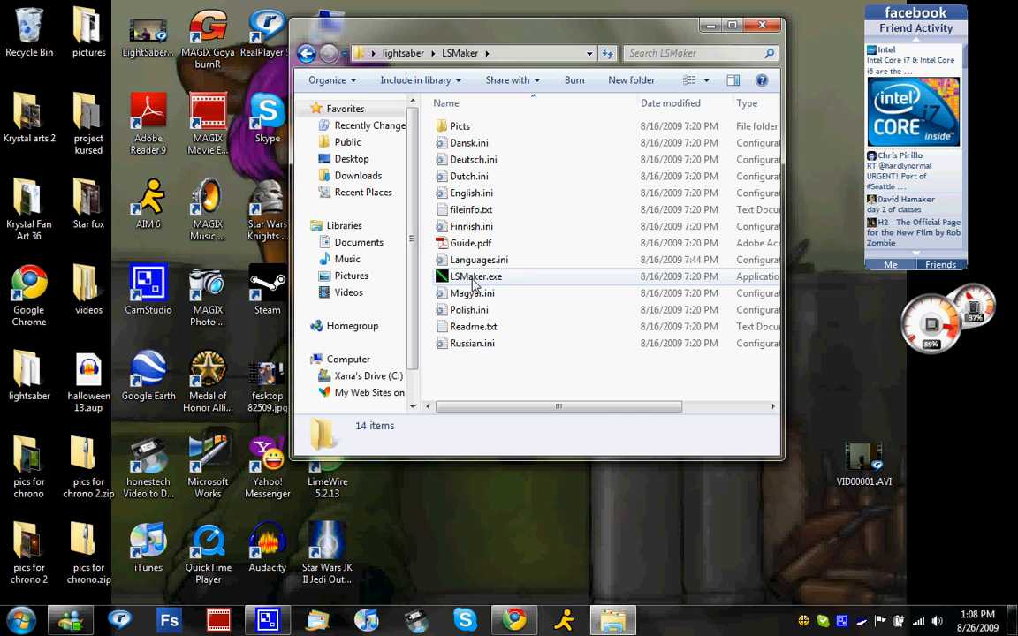
# Step: Launch LSMaker.exe and start Import to bring up the Insert files list
pyautogui.click(478, 276)
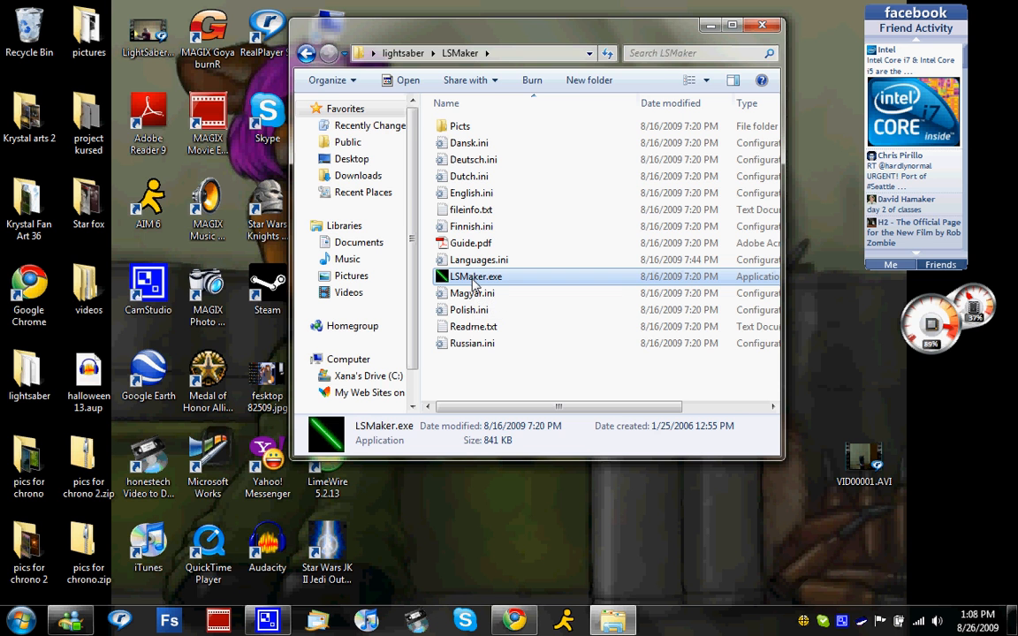
pyautogui.doubleClick(477, 275)
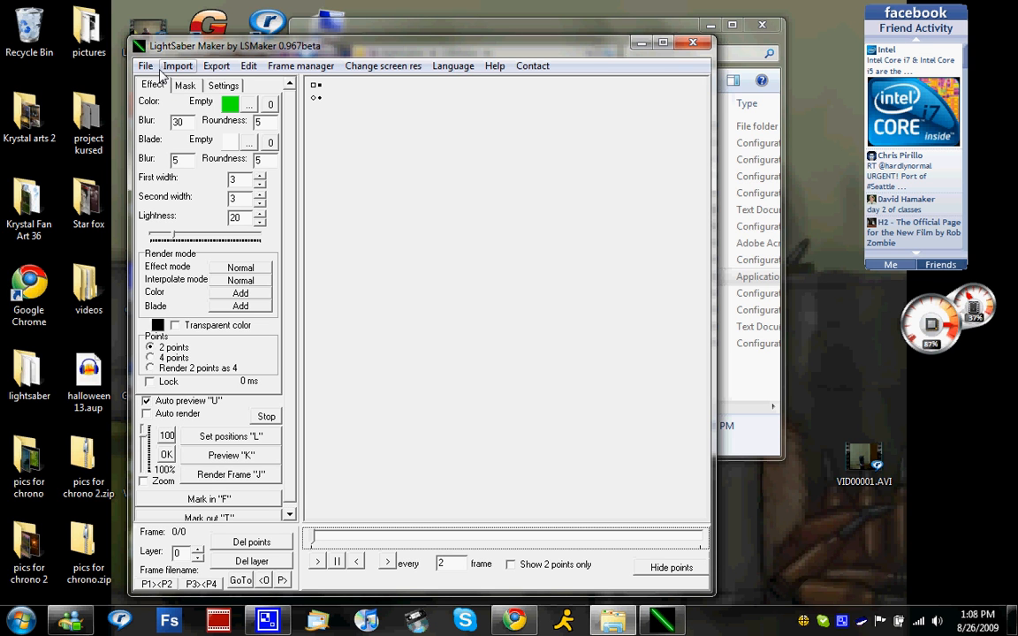
pyautogui.moveTo(173, 72)
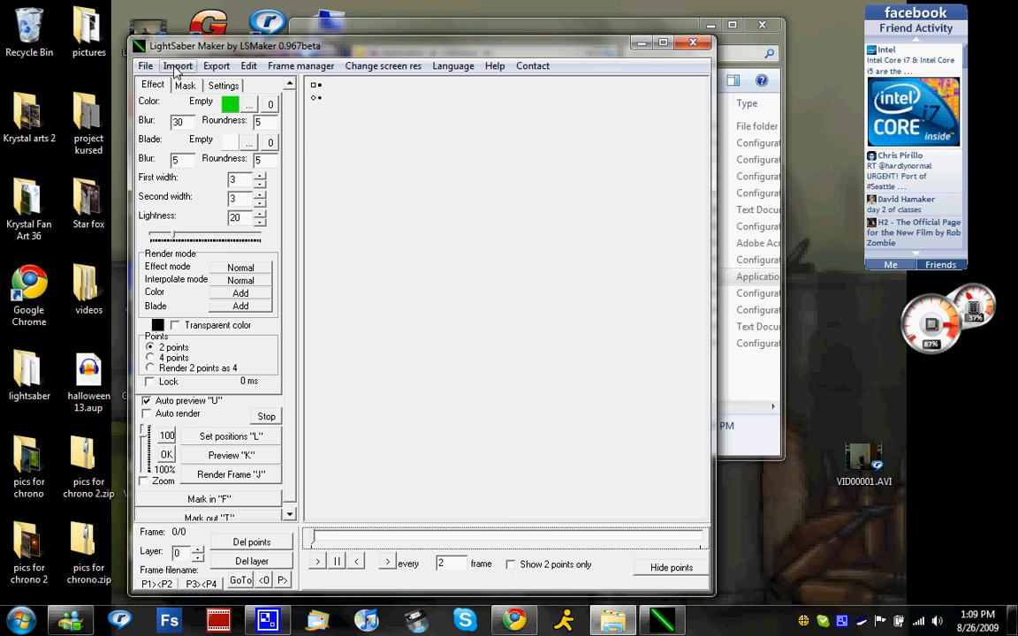
pyautogui.click(177, 65)
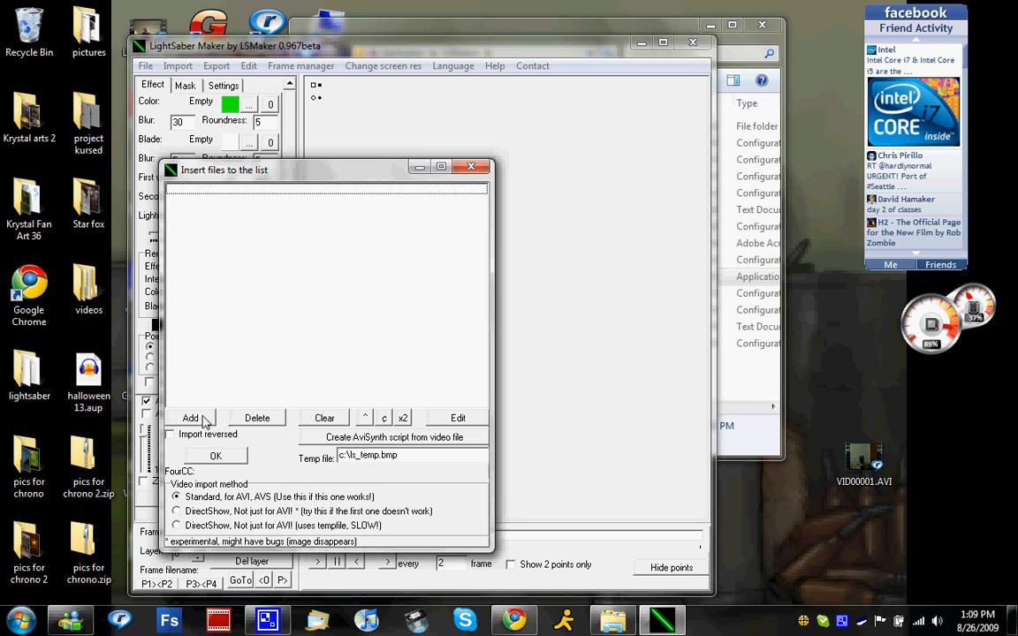
# Step: Add VID00001.AVI from the Desktop so its frames fill the insert-files list
pyautogui.click(191, 418)
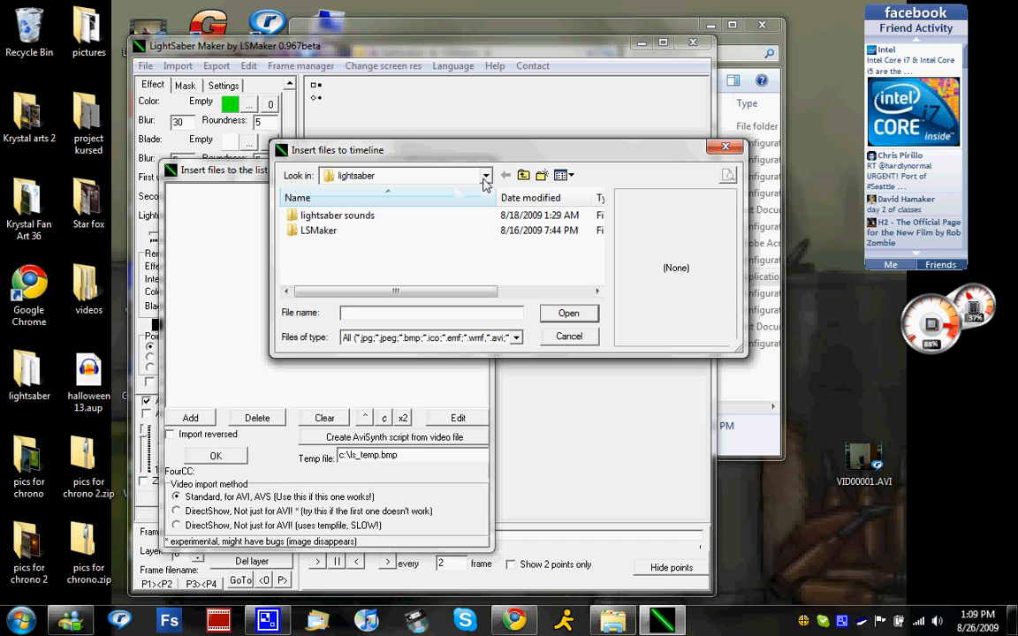
pyautogui.click(485, 175)
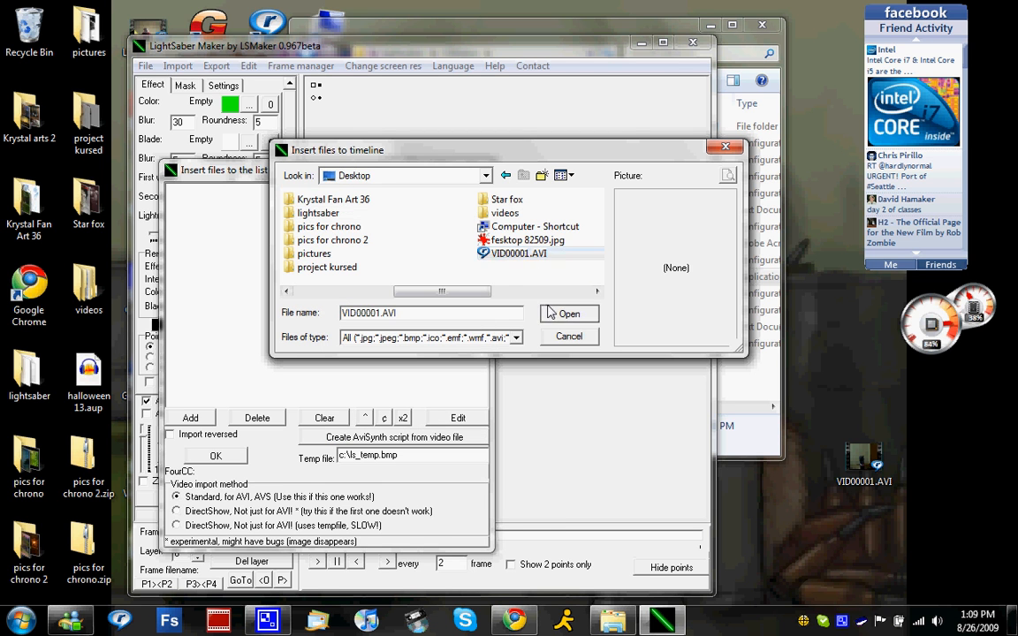
pyautogui.click(569, 315)
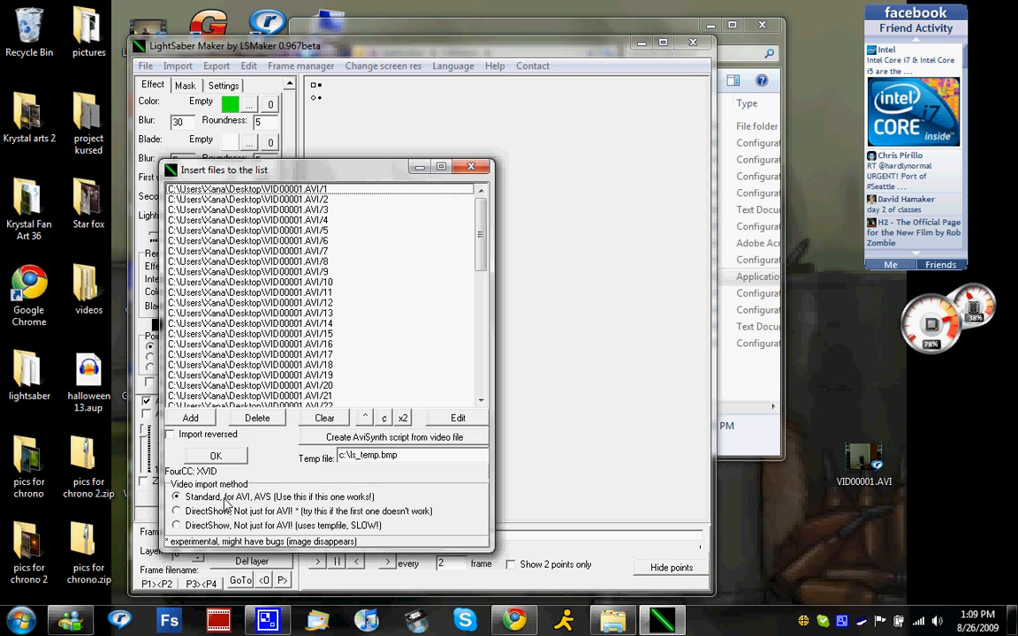
pyautogui.moveTo(210, 458)
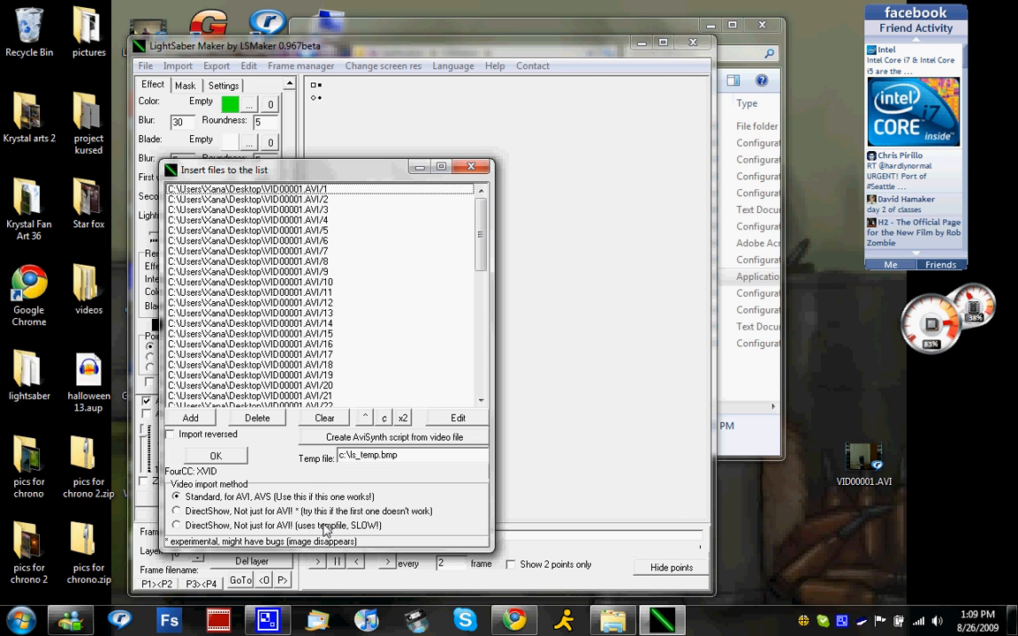
pyautogui.moveTo(201, 502)
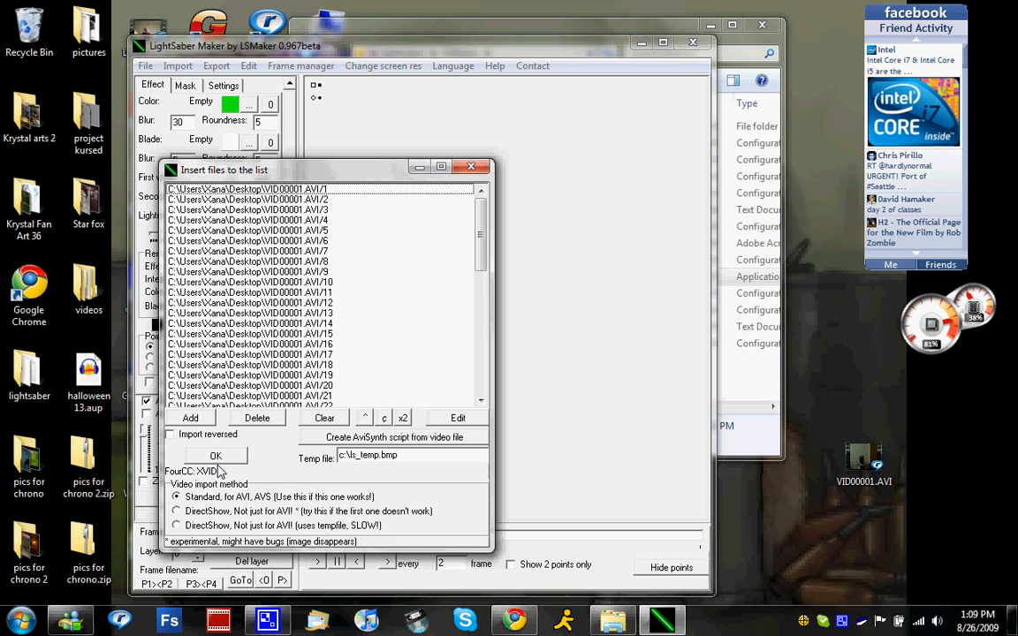
# Step: Import the listed frames with the Standard method, showing frame 1 of 55
pyautogui.click(216, 456)
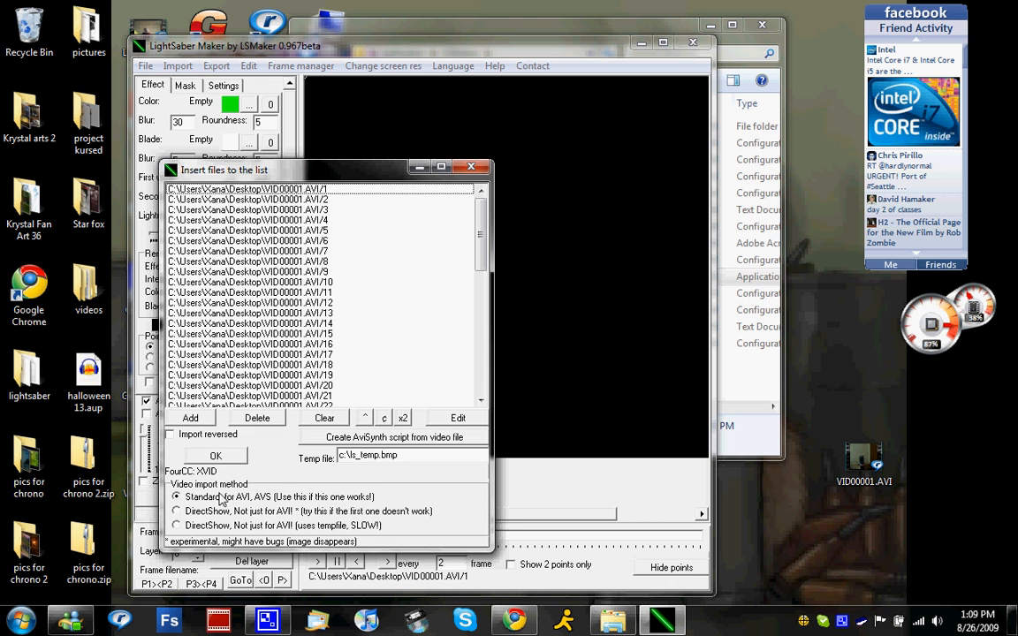
pyautogui.click(177, 511)
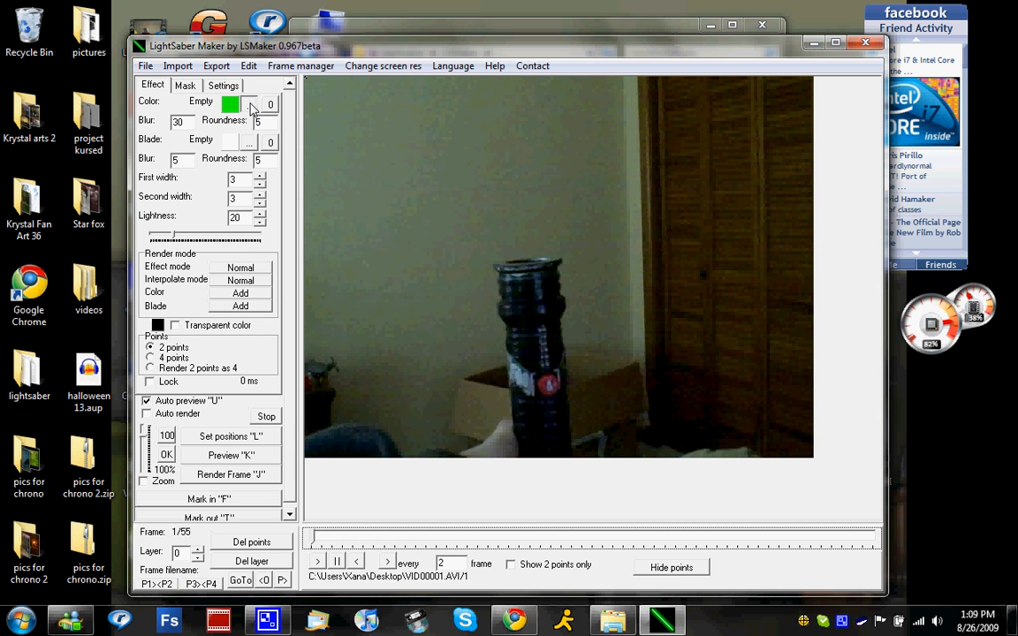
# Step: Set the saber colour to Blue.jpg from the Open Saber Color list
pyautogui.click(247, 104)
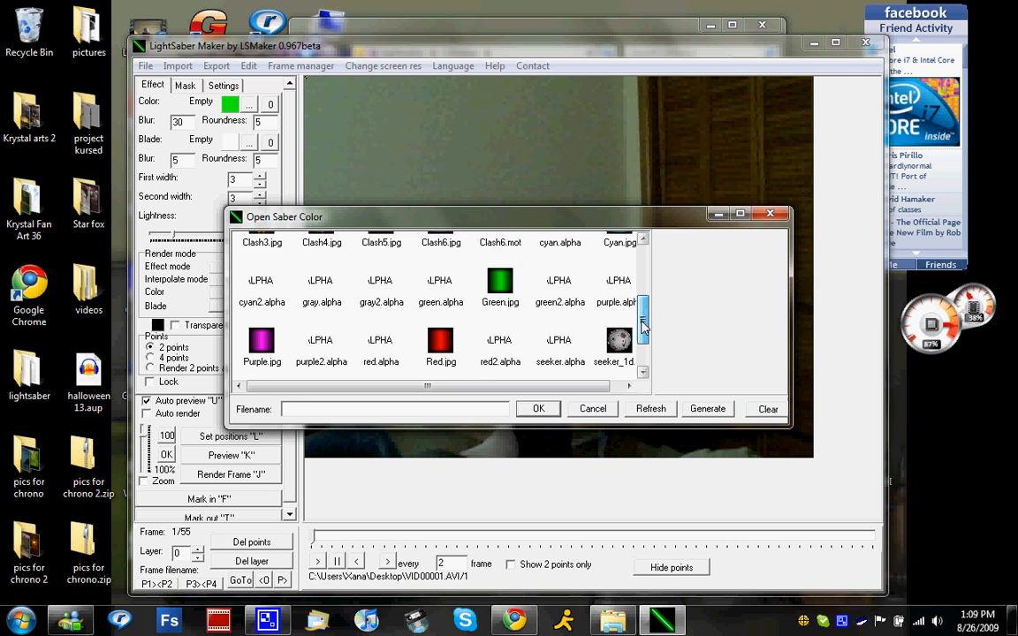
pyautogui.scroll(-3)
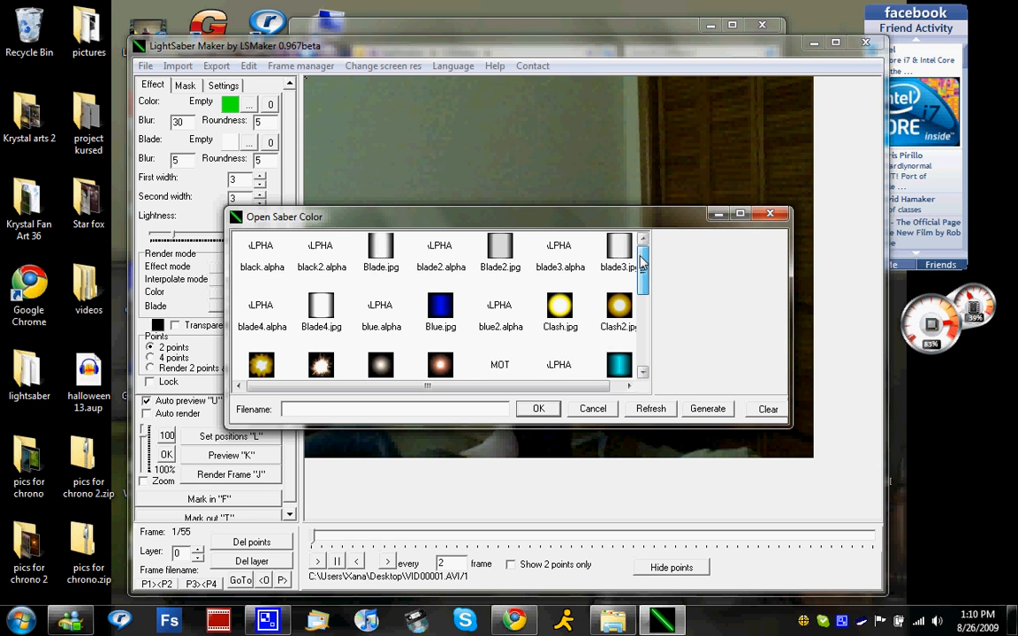
pyautogui.click(441, 311)
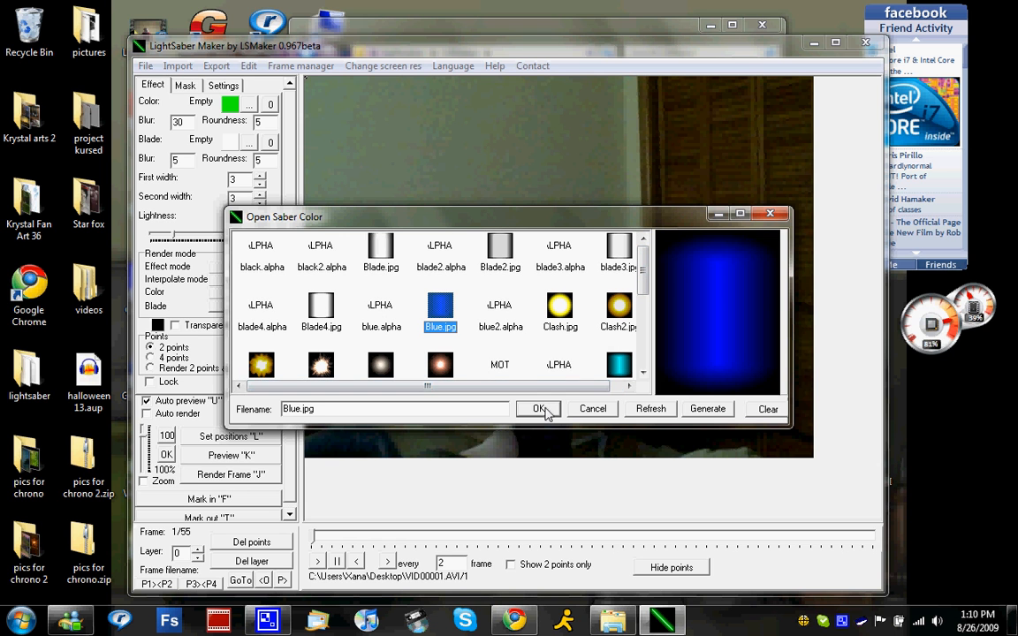
pyautogui.click(540, 408)
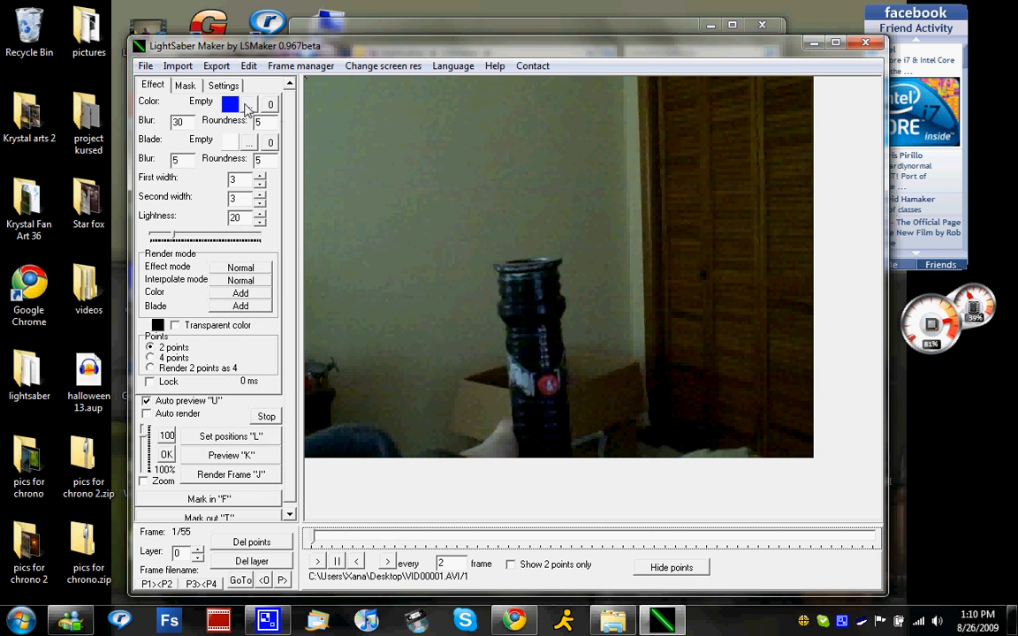
pyautogui.click(230, 104)
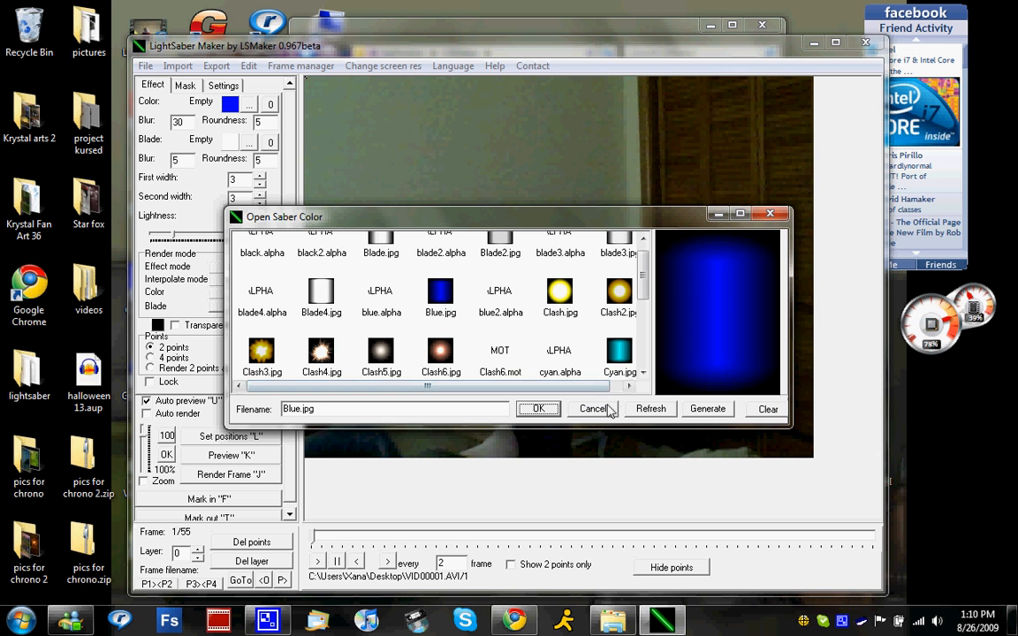
pyautogui.click(538, 409)
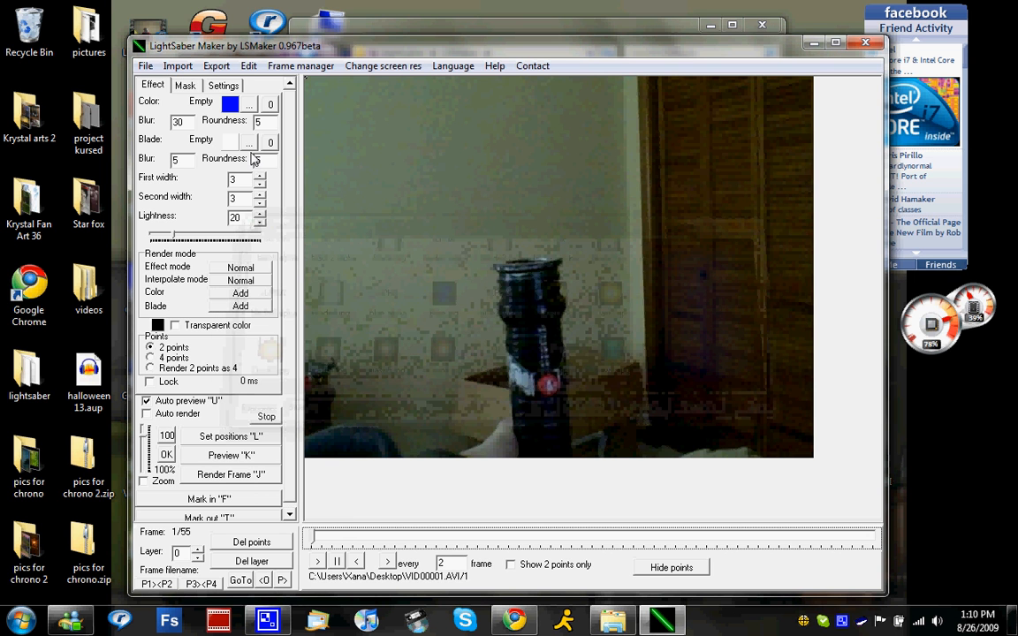
# Step: Browse the saber blade images and cancel without choosing one
pyautogui.click(247, 141)
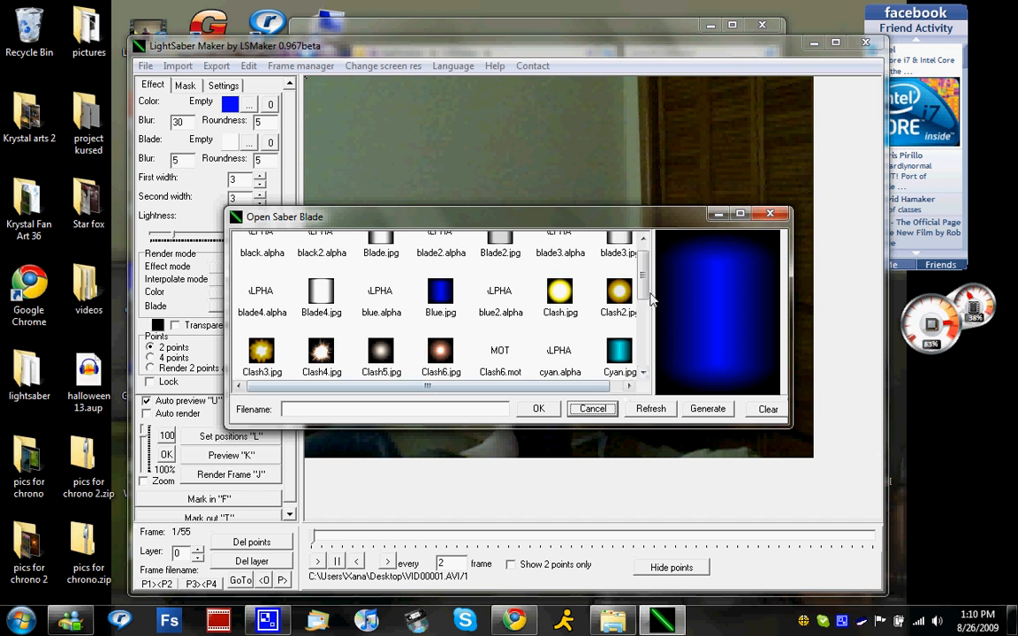
pyautogui.scroll(-3)
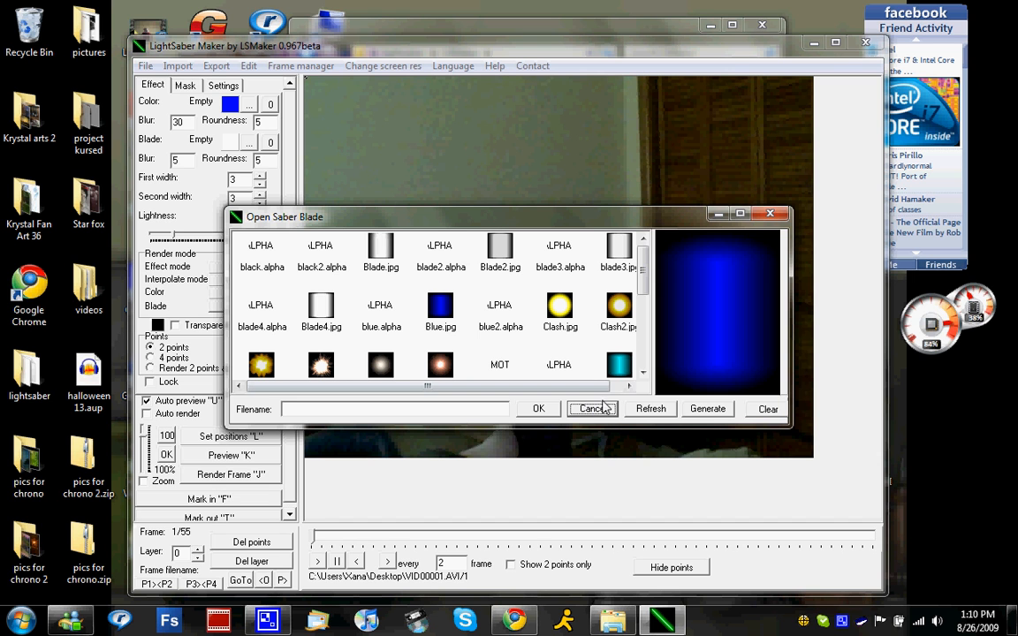
pyautogui.click(592, 408)
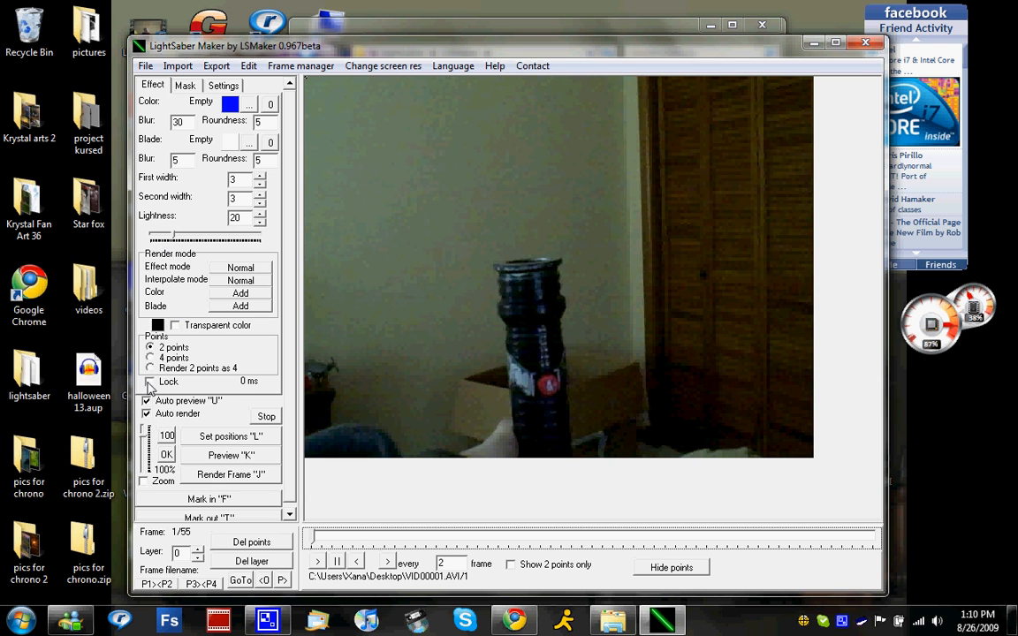
pyautogui.moveTo(198, 337)
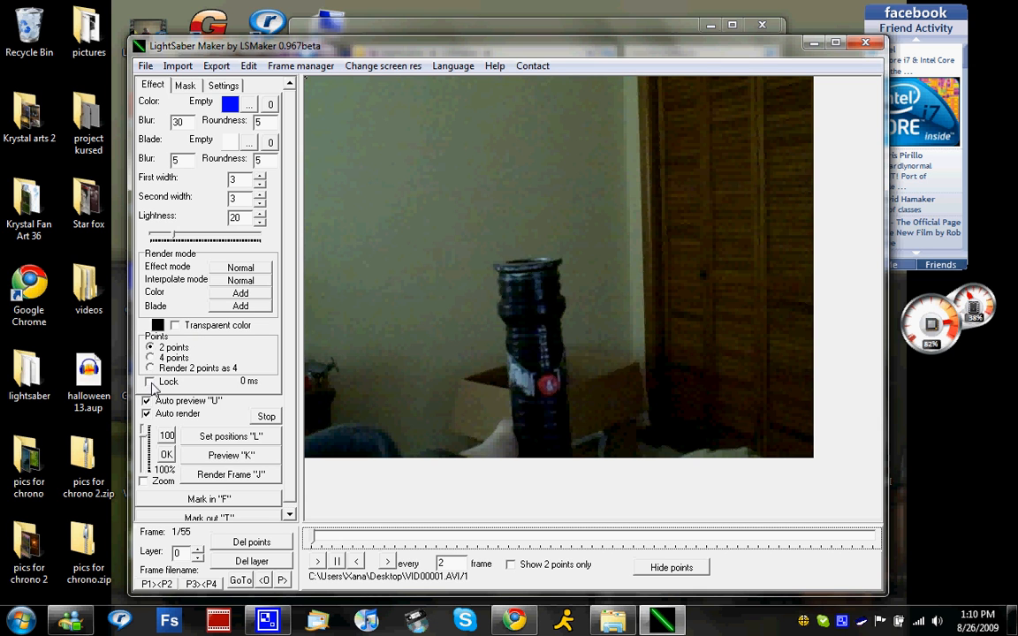
pyautogui.moveTo(520, 233)
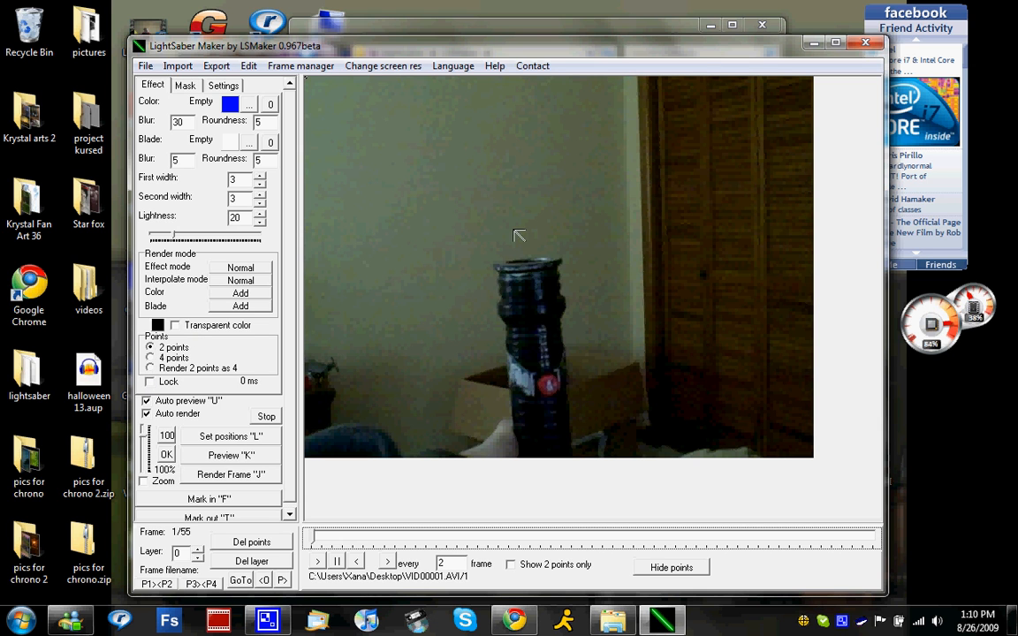
pyautogui.moveTo(562, 210)
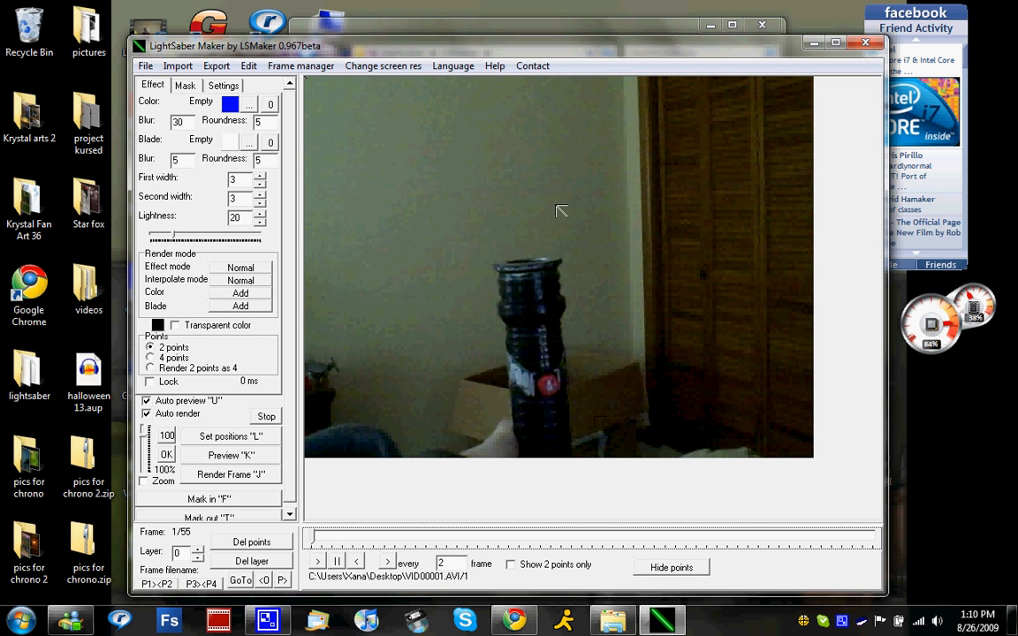
pyautogui.moveTo(4, 445)
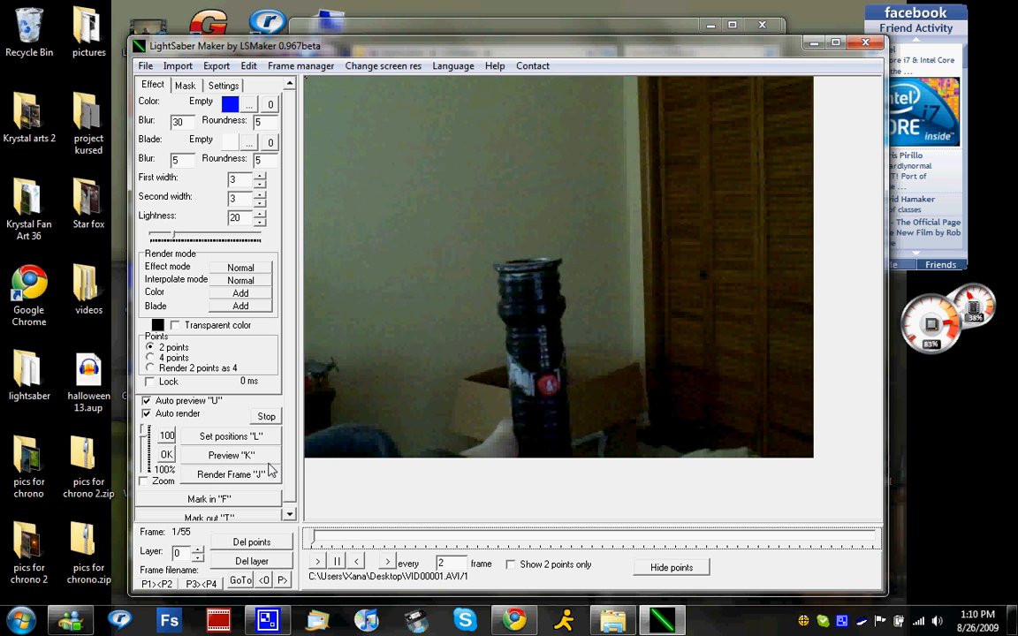
pyautogui.moveTo(244, 471)
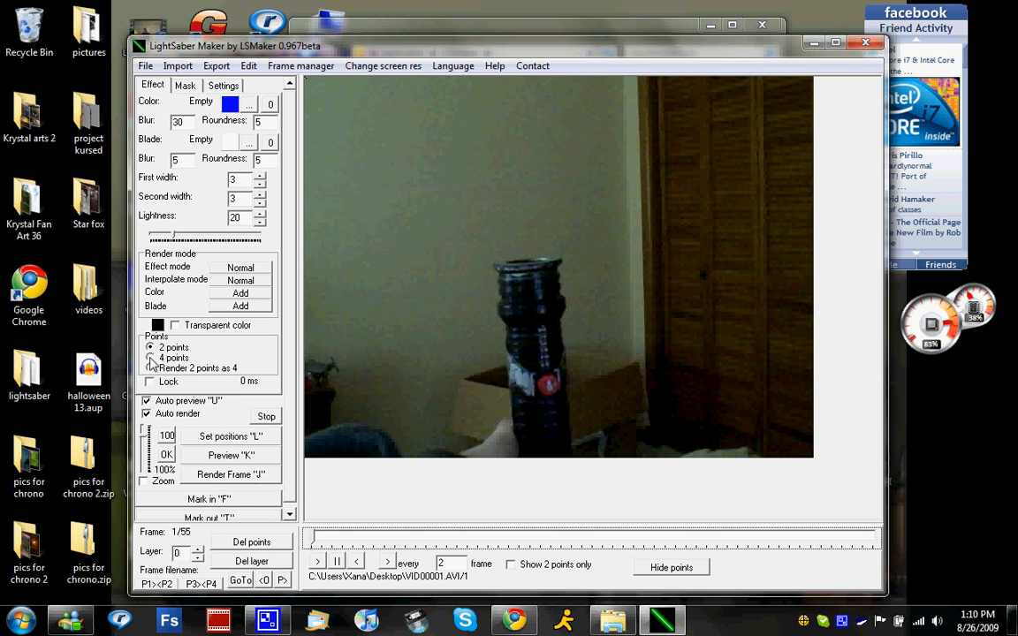
# Step: Lock the blade length and set first and second widths both to 15
pyautogui.click(148, 382)
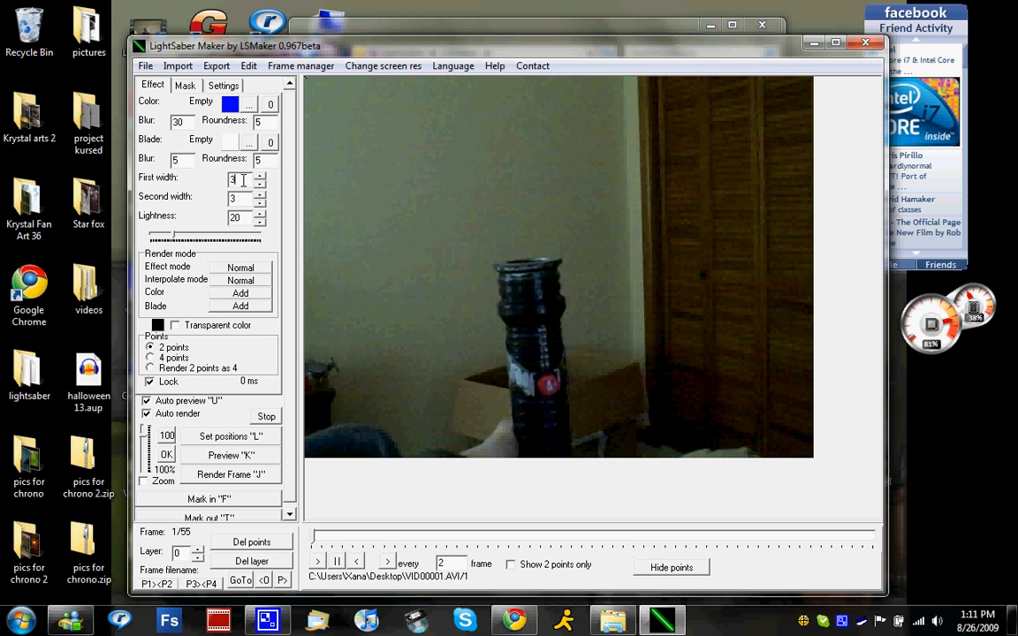
pyautogui.write('15')
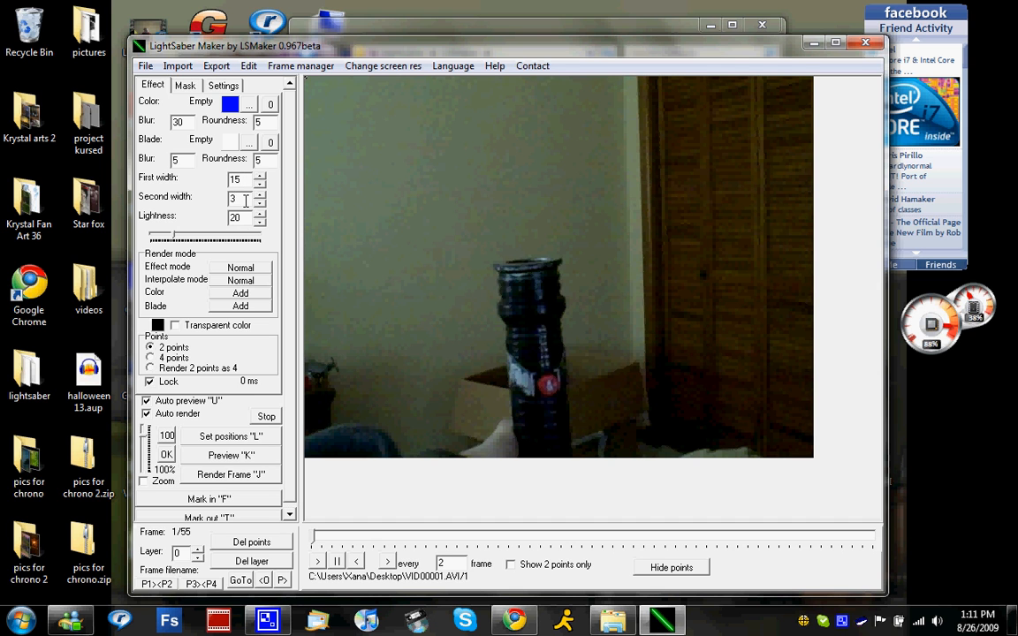
pyautogui.write('15')
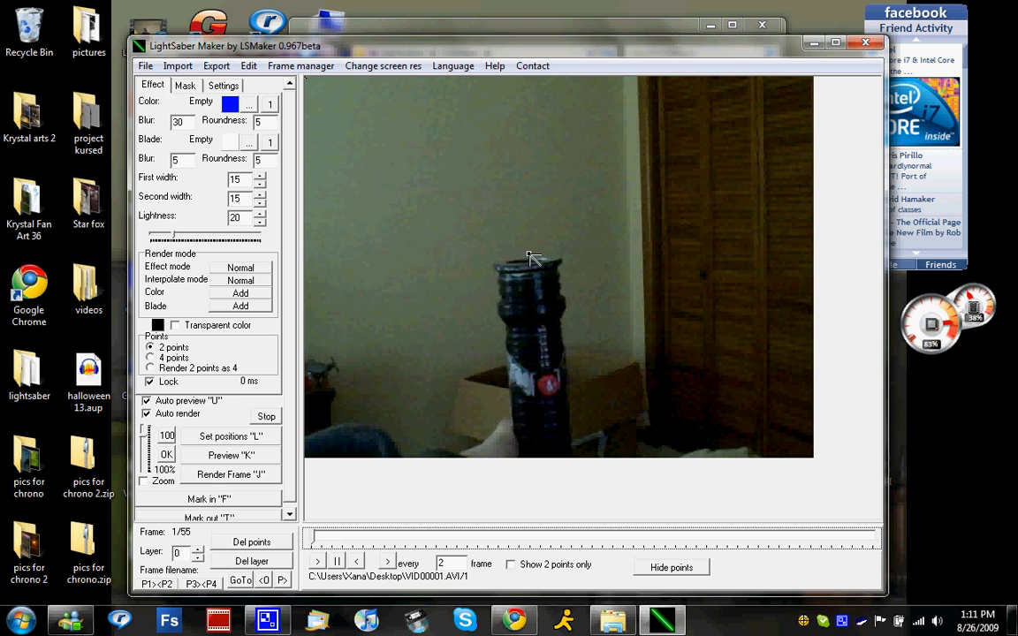
pyautogui.moveTo(529, 88)
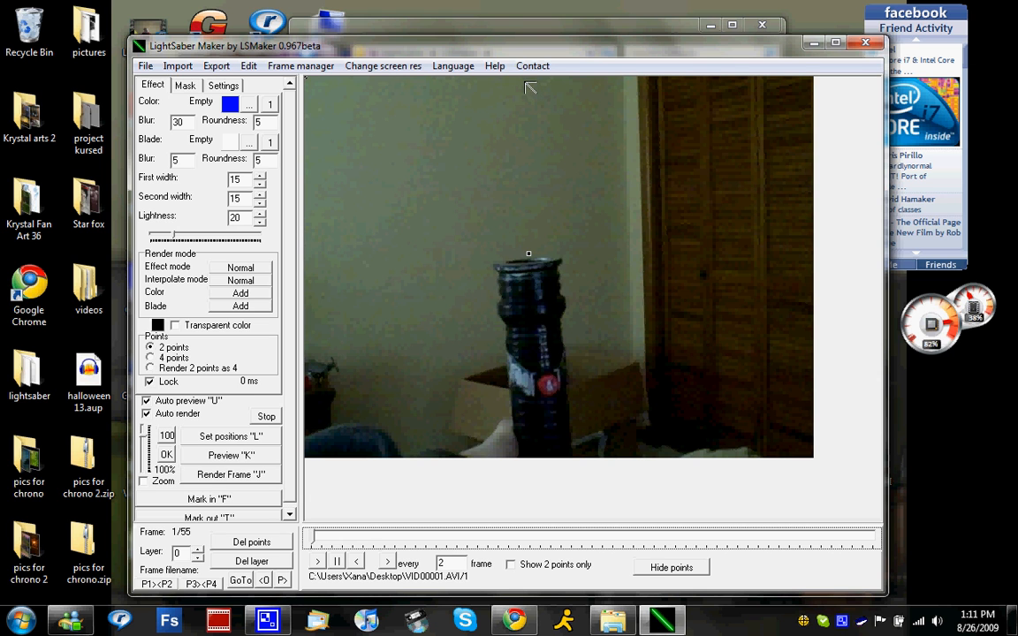
pyautogui.moveTo(463, 143)
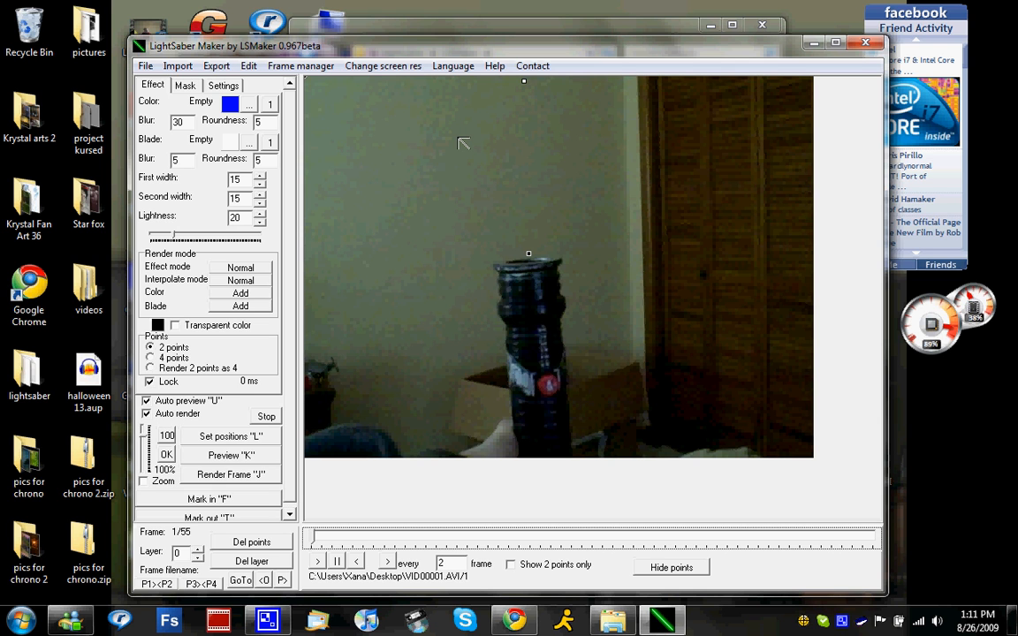
pyautogui.moveTo(613, 86)
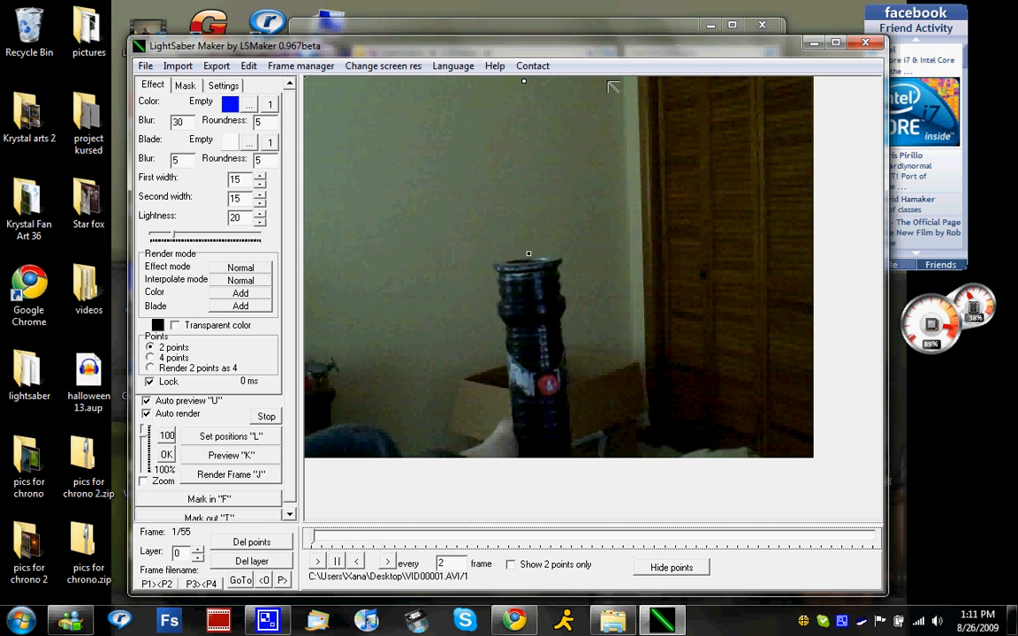
pyautogui.moveTo(439, 523)
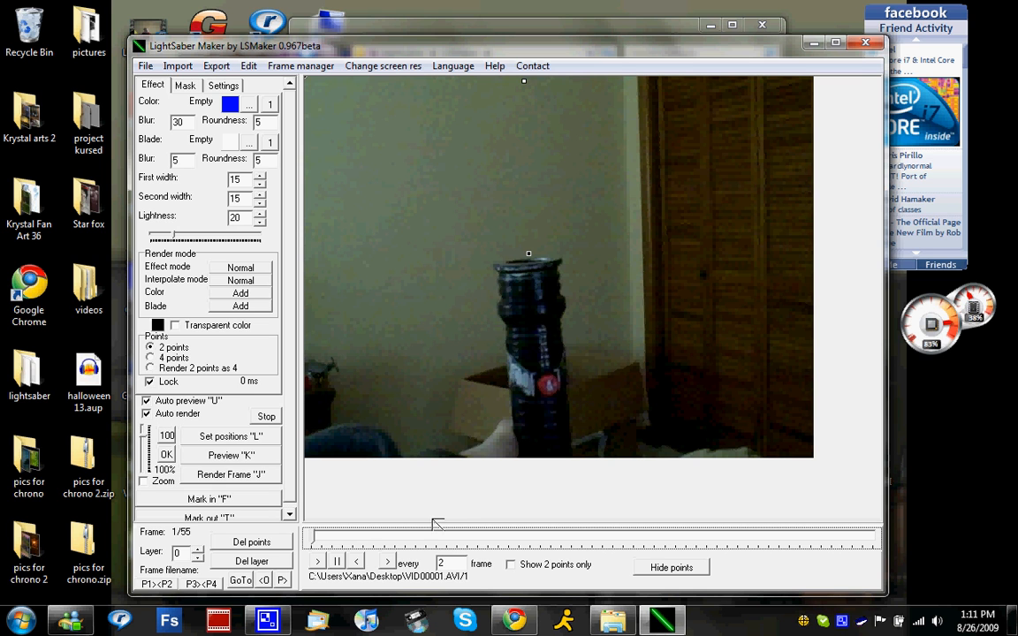
pyautogui.moveTo(597, 152)
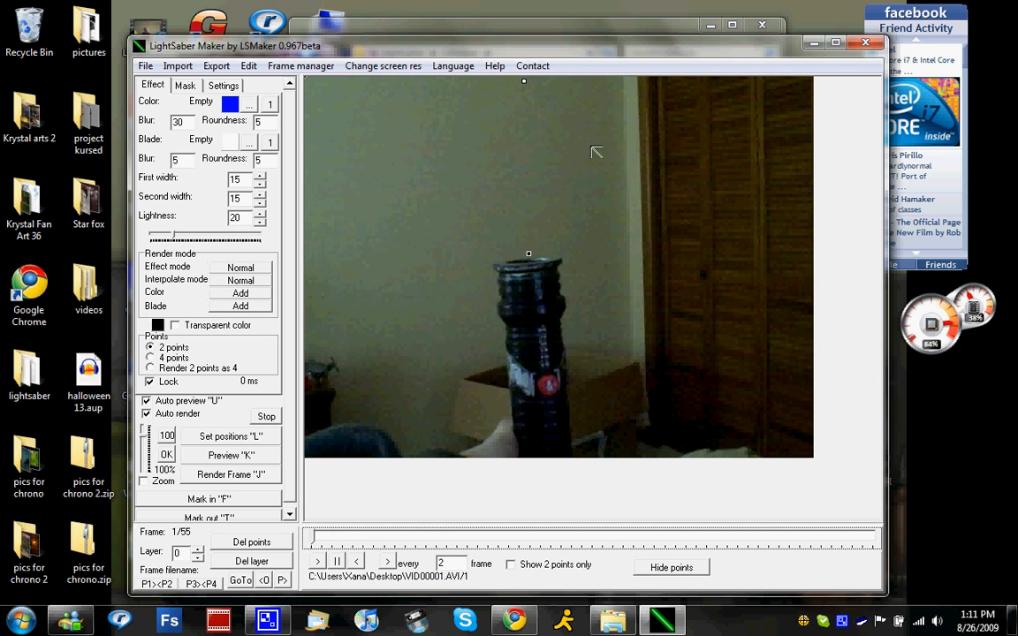
pyautogui.moveTo(595, 180)
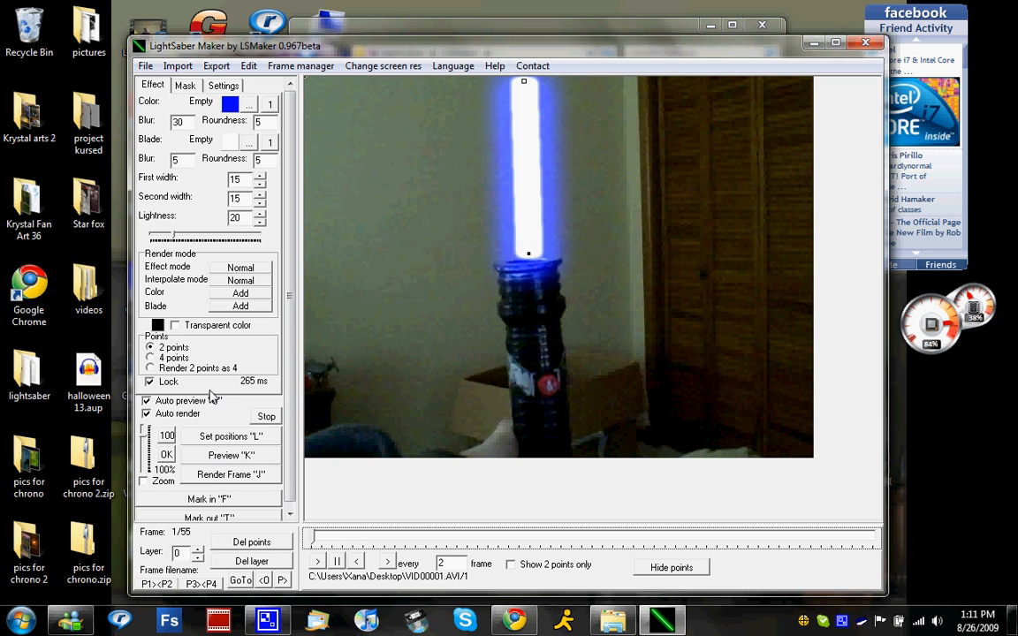
pyautogui.moveTo(327, 269)
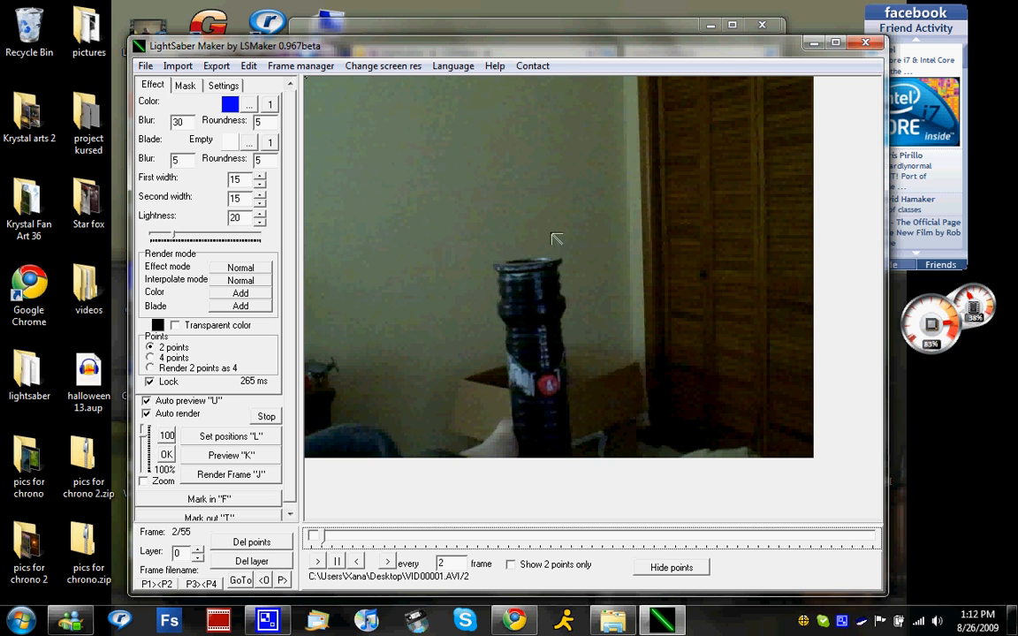
pyautogui.moveTo(357, 566)
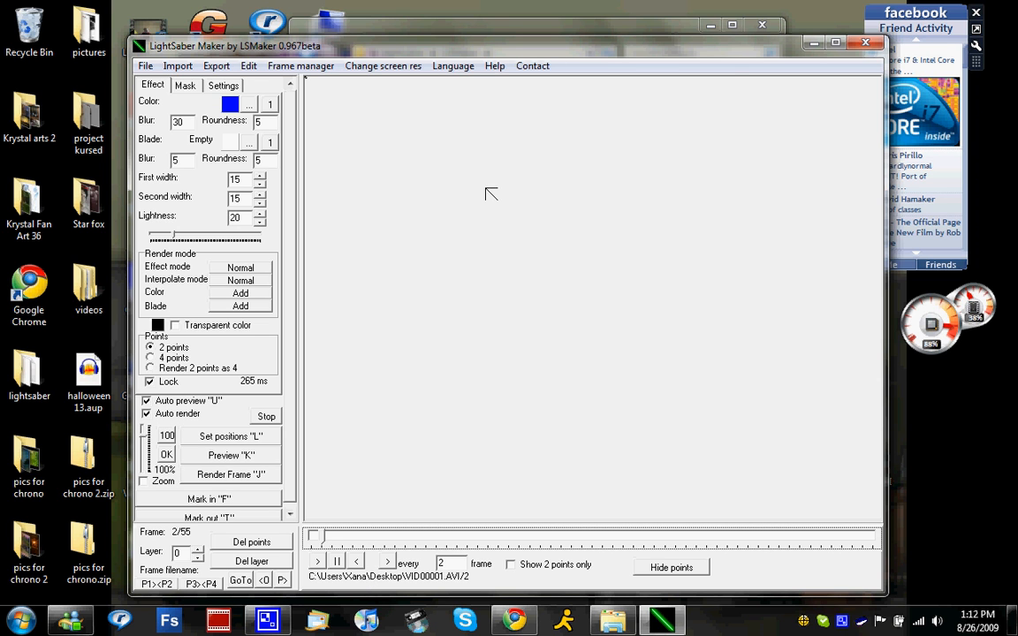
pyautogui.moveTo(633, 396)
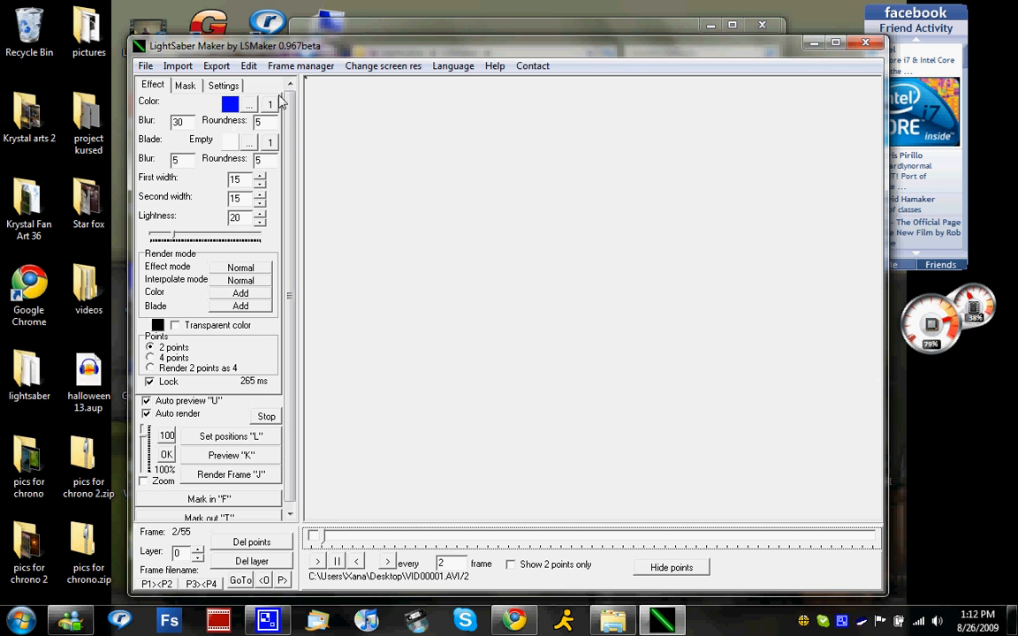
pyautogui.moveTo(270, 152)
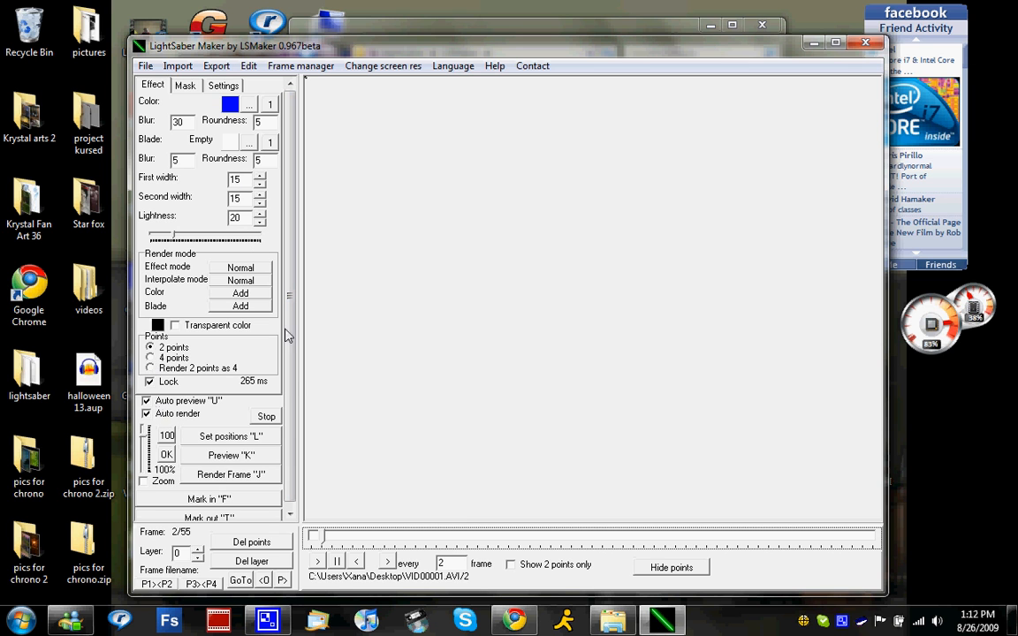
pyautogui.moveTo(357, 297)
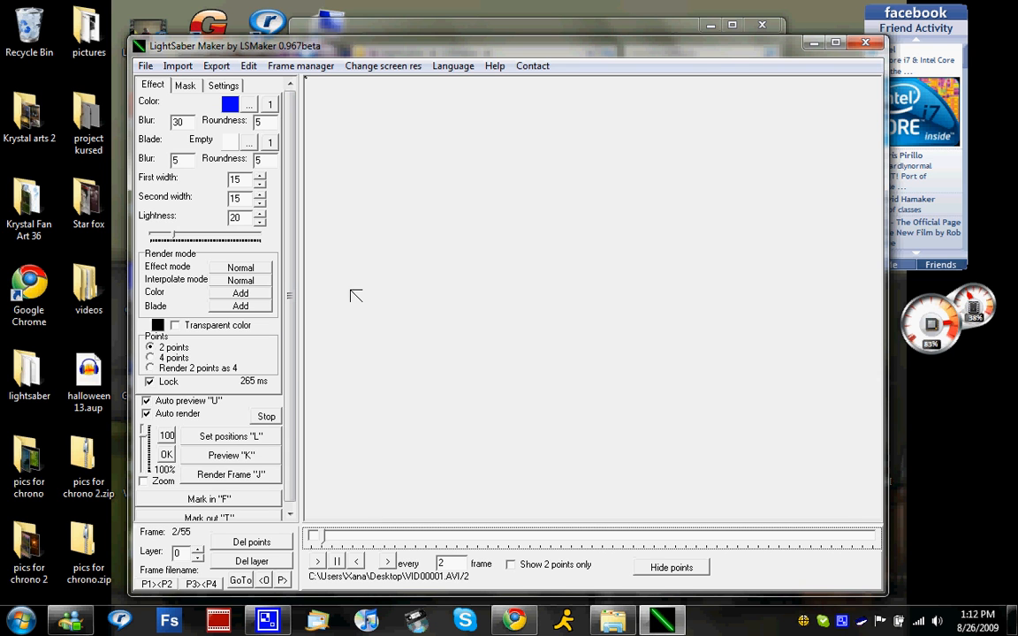